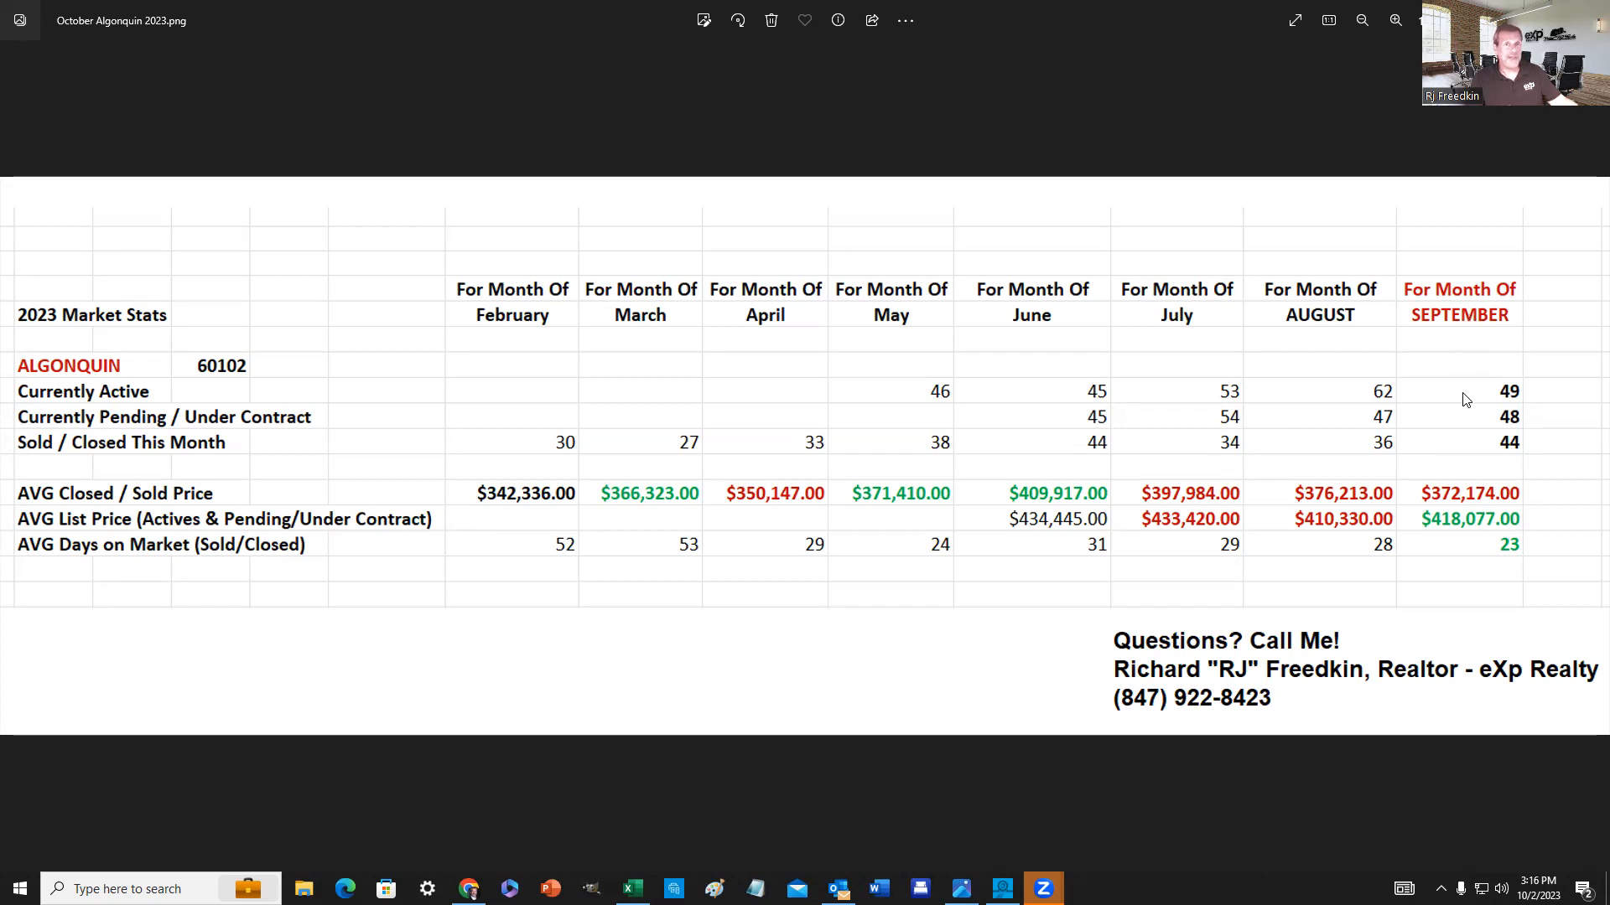
mouse_move(1475, 424)
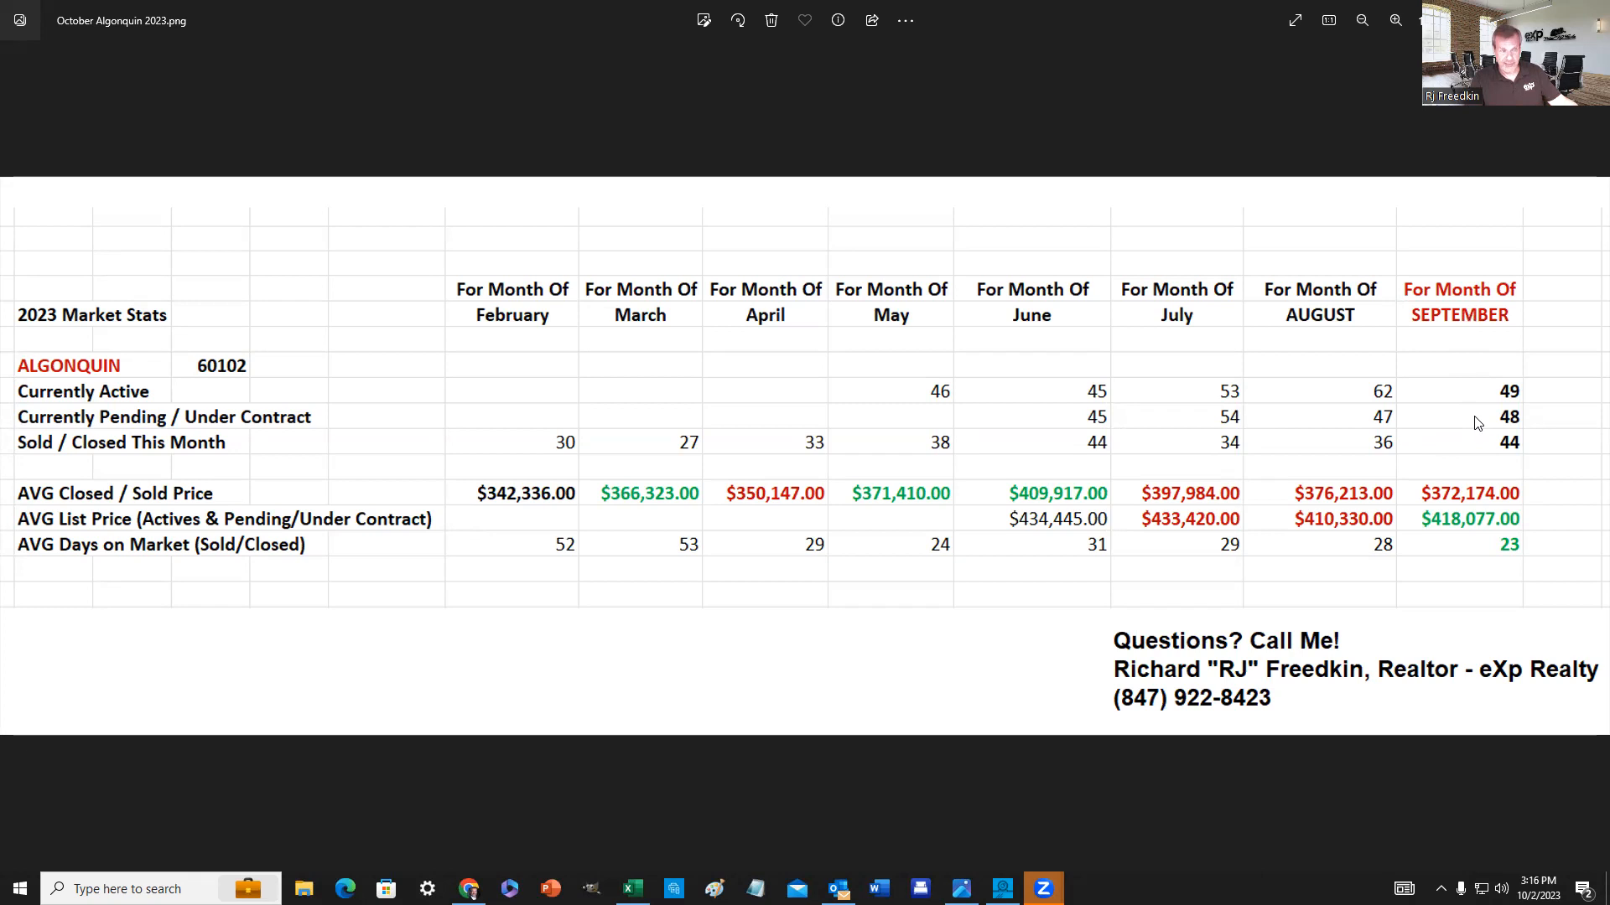
mouse_move(1483, 448)
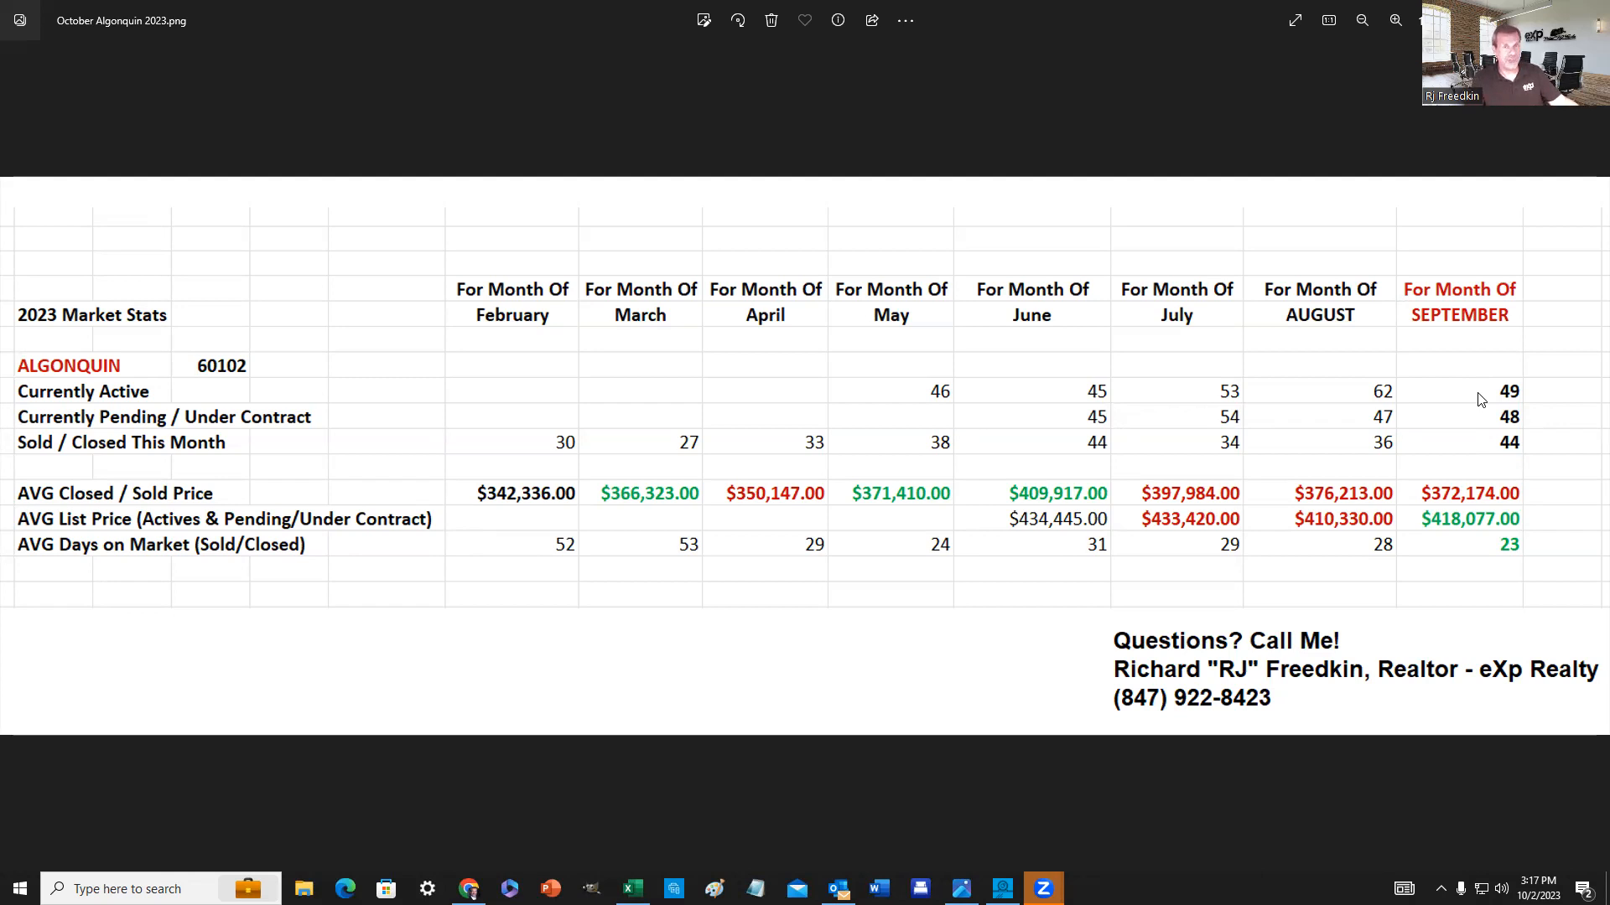
mouse_move(1050, 518)
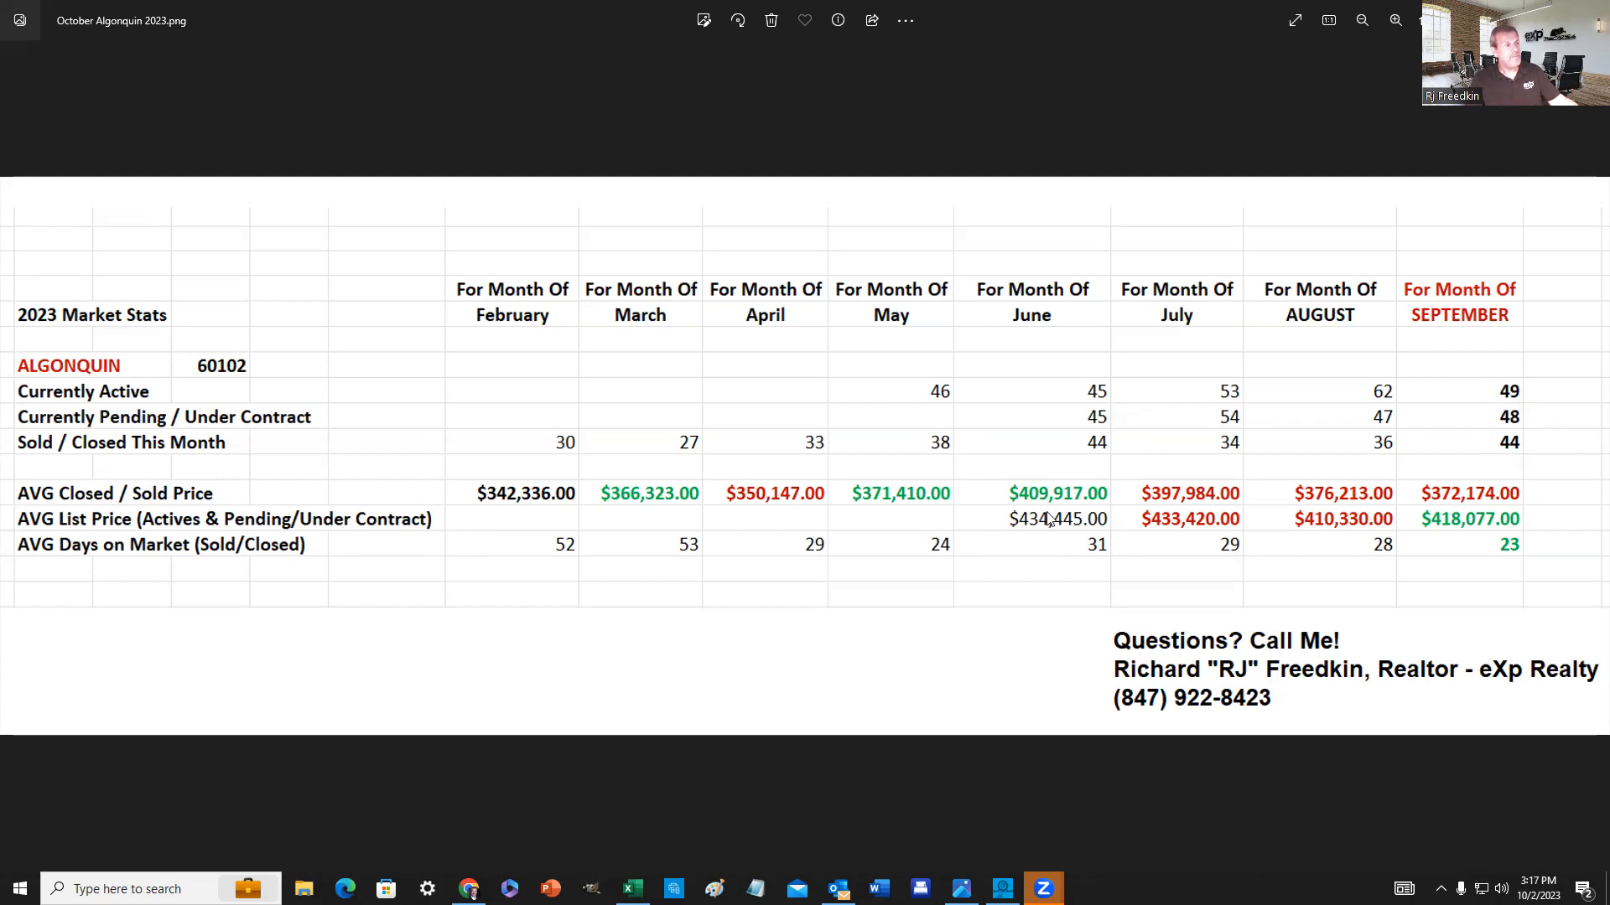
mouse_move(1029, 503)
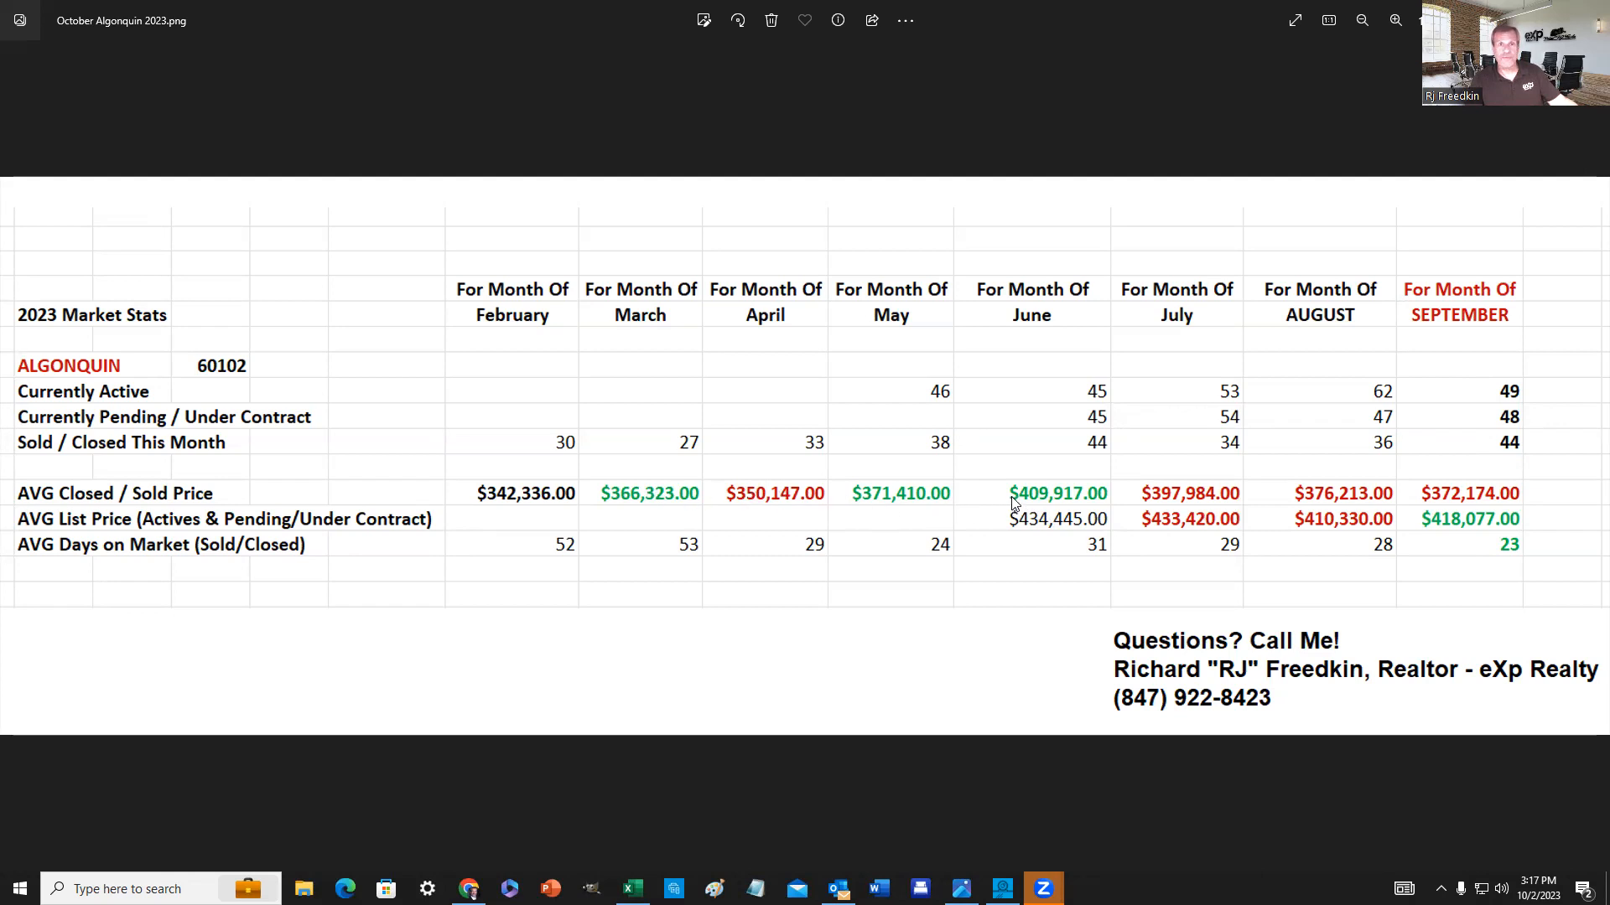
mouse_move(1073, 501)
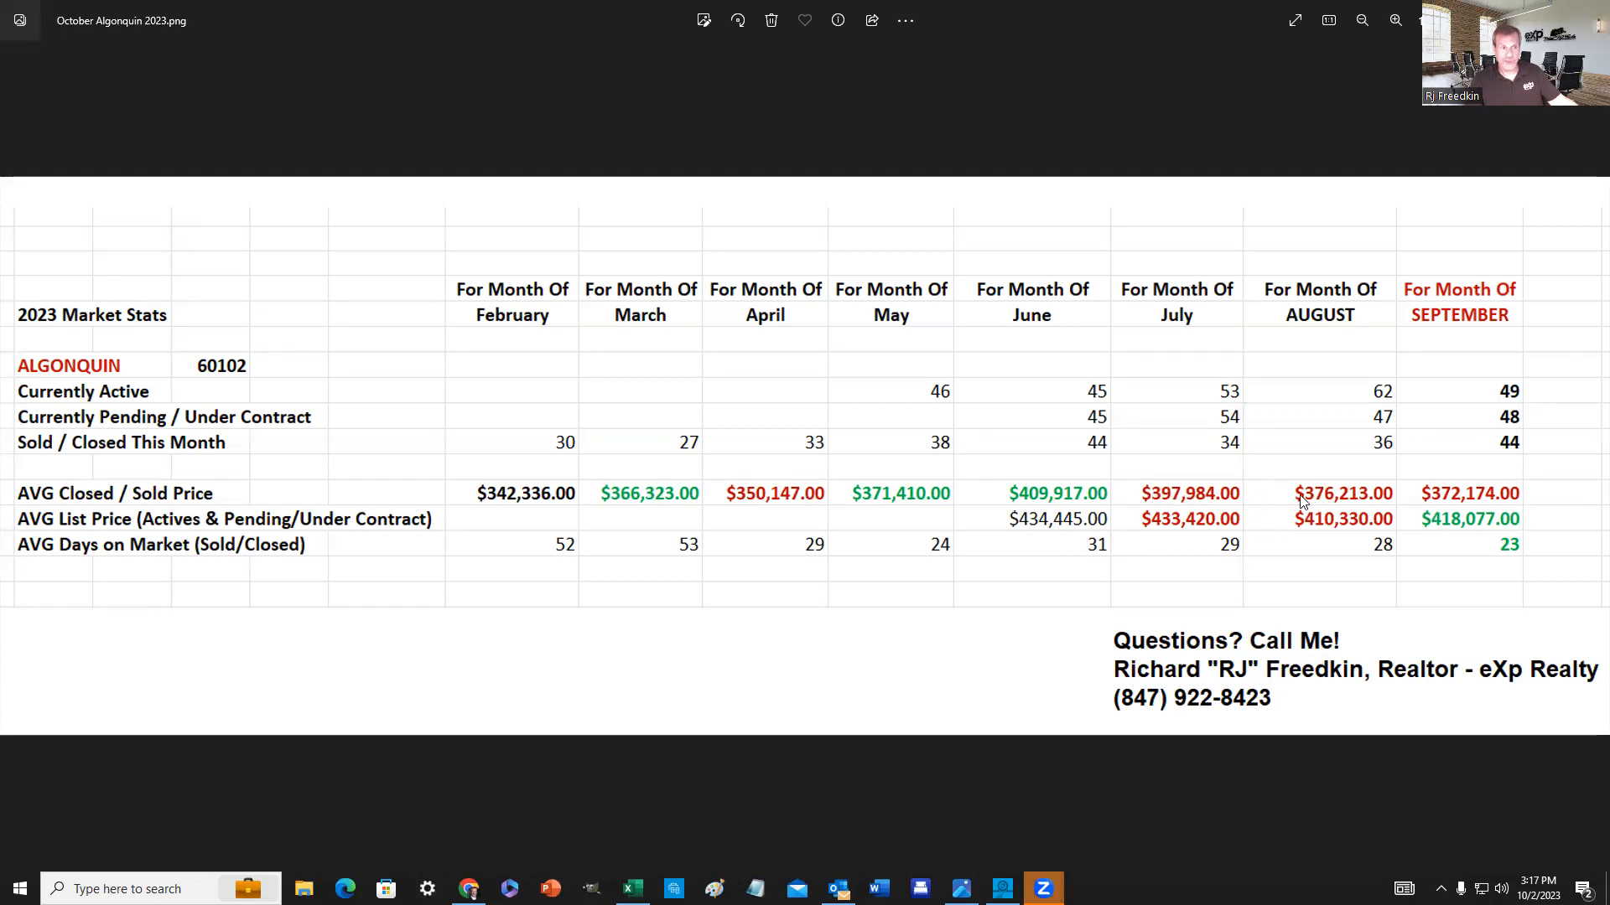
mouse_move(1417, 503)
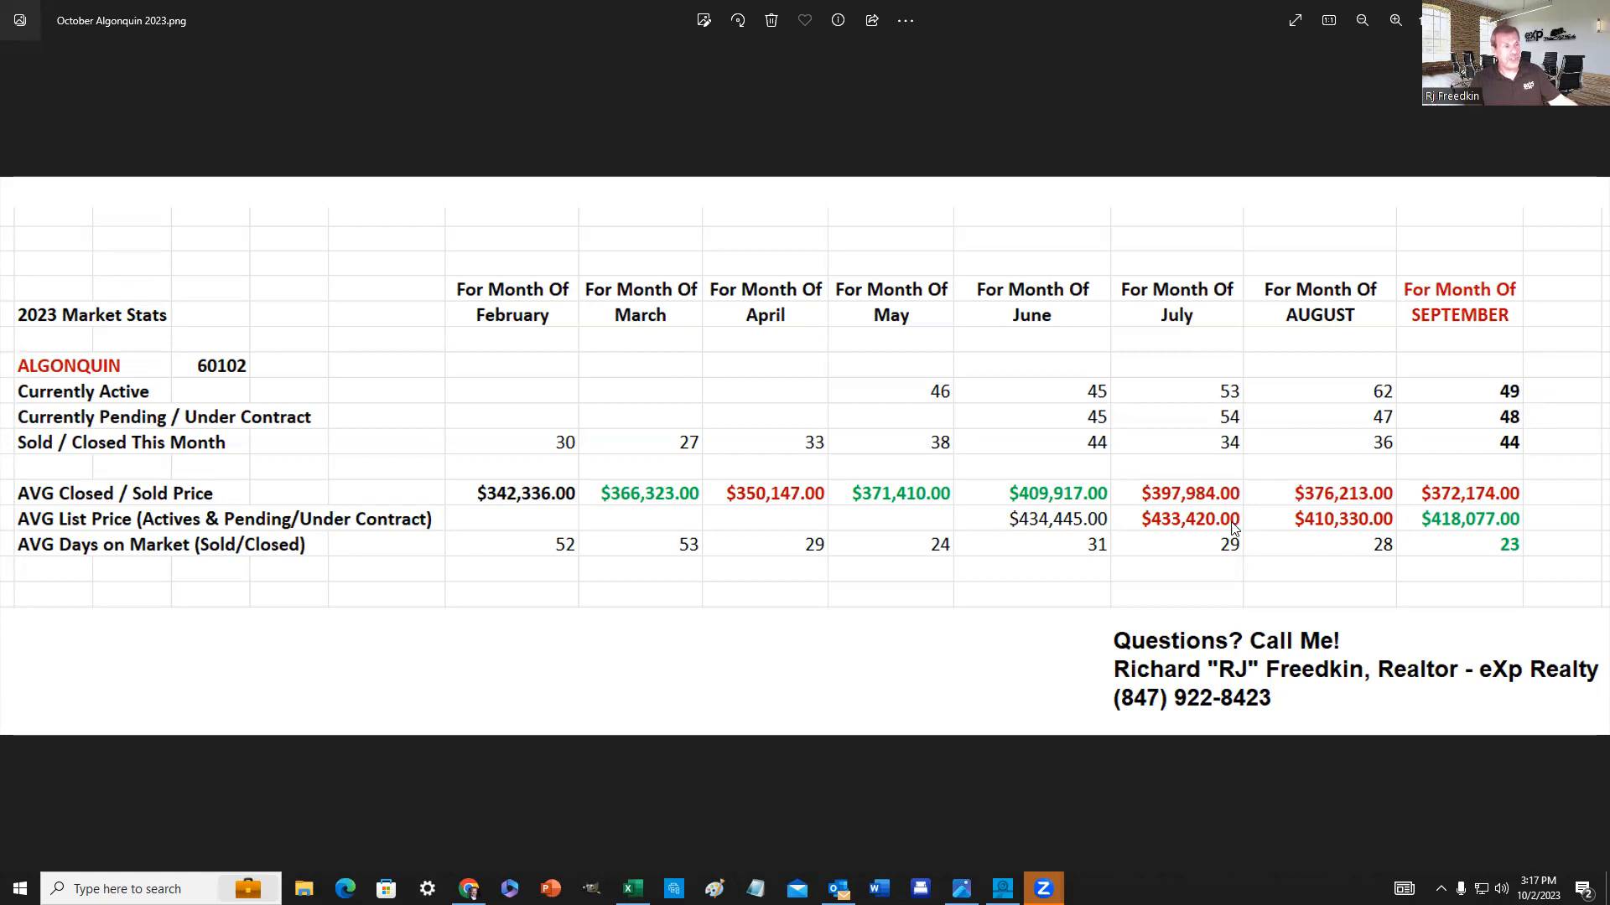
mouse_move(1330, 532)
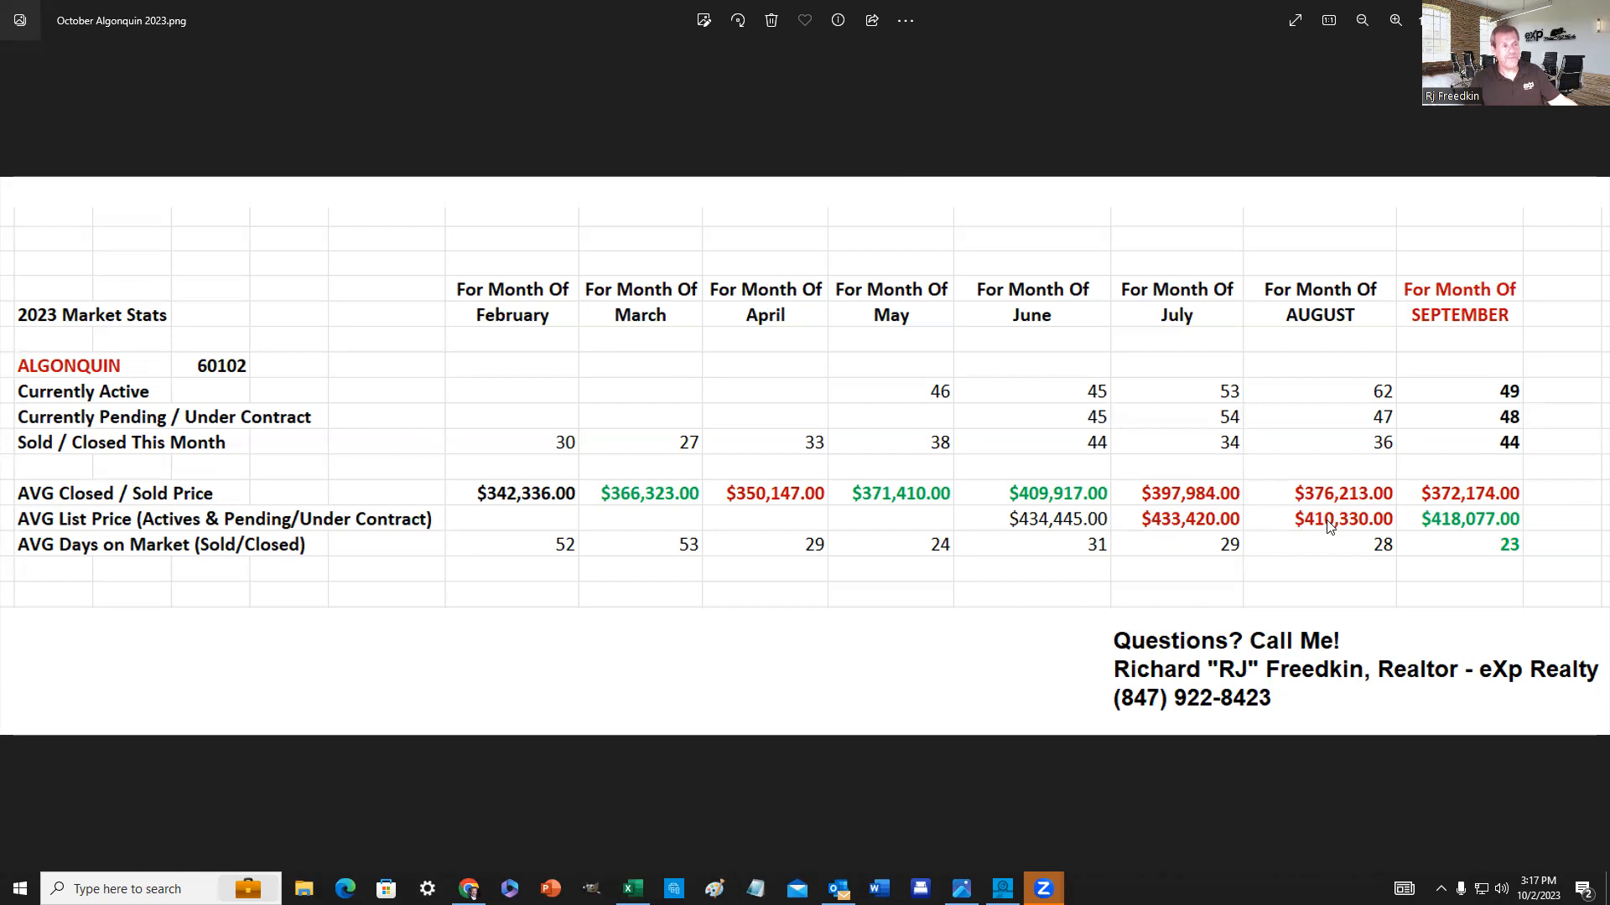
mouse_move(1457, 528)
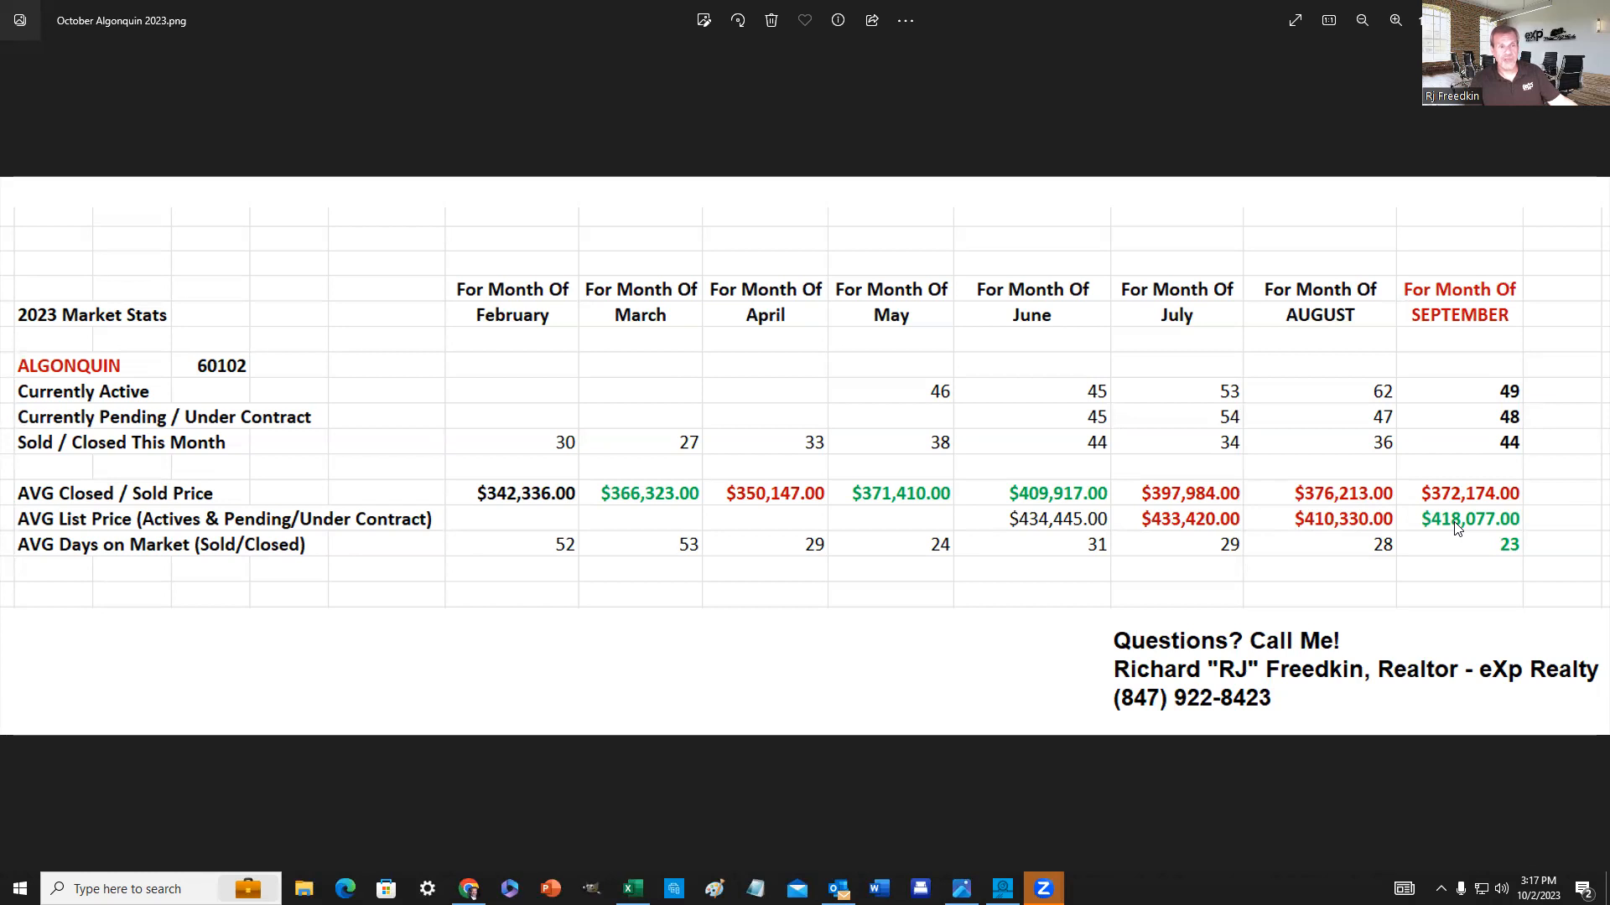
mouse_move(1462, 550)
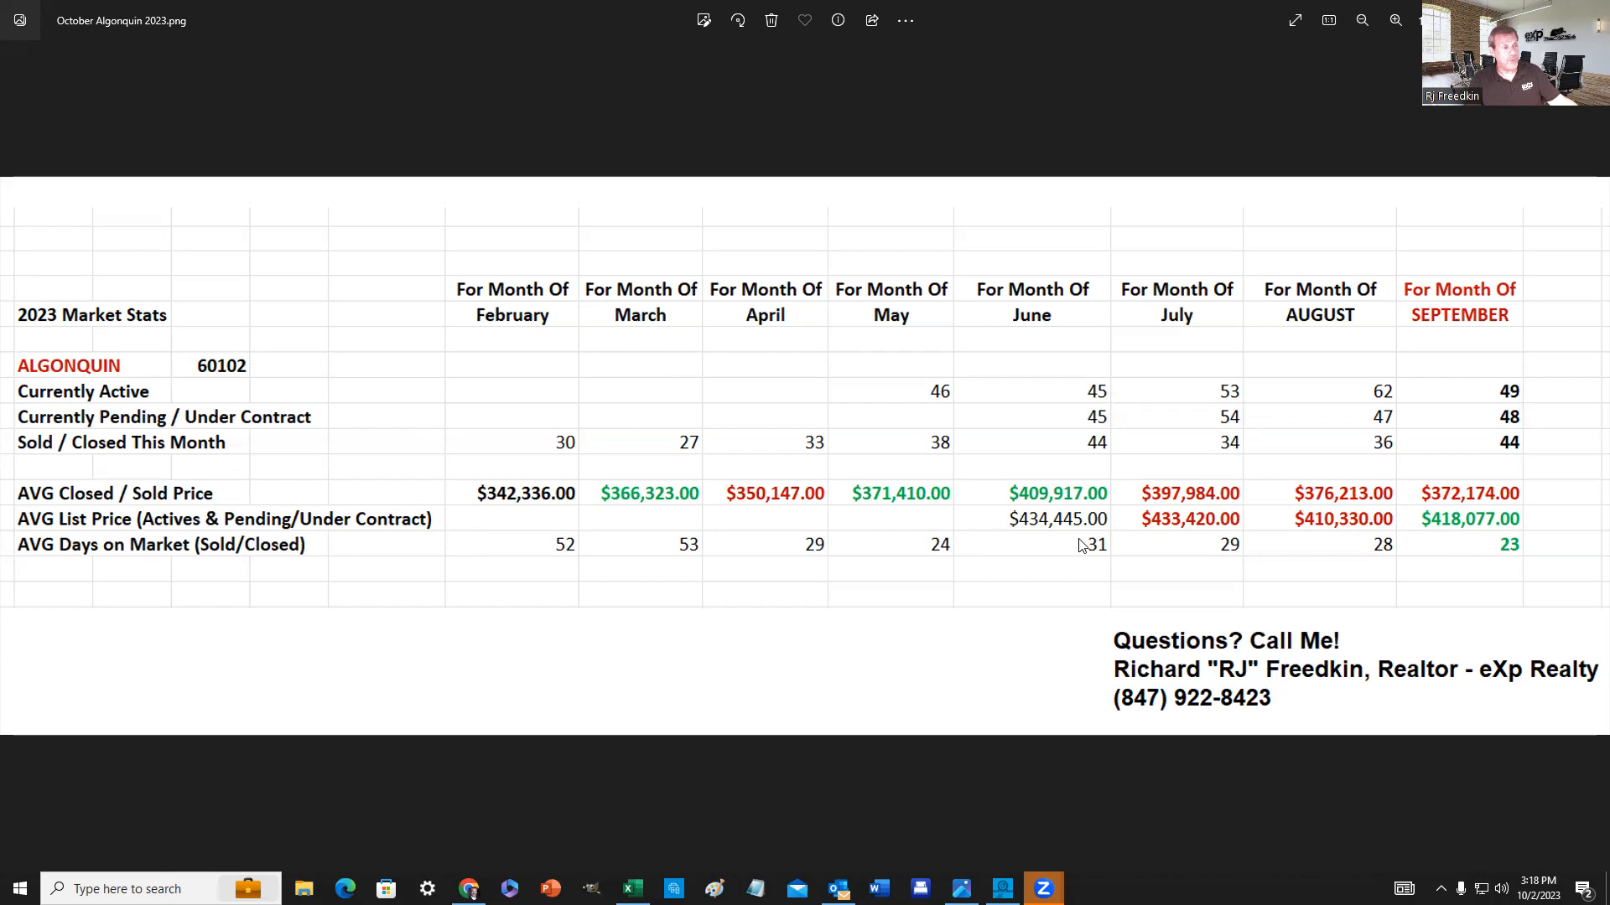
mouse_move(1516, 552)
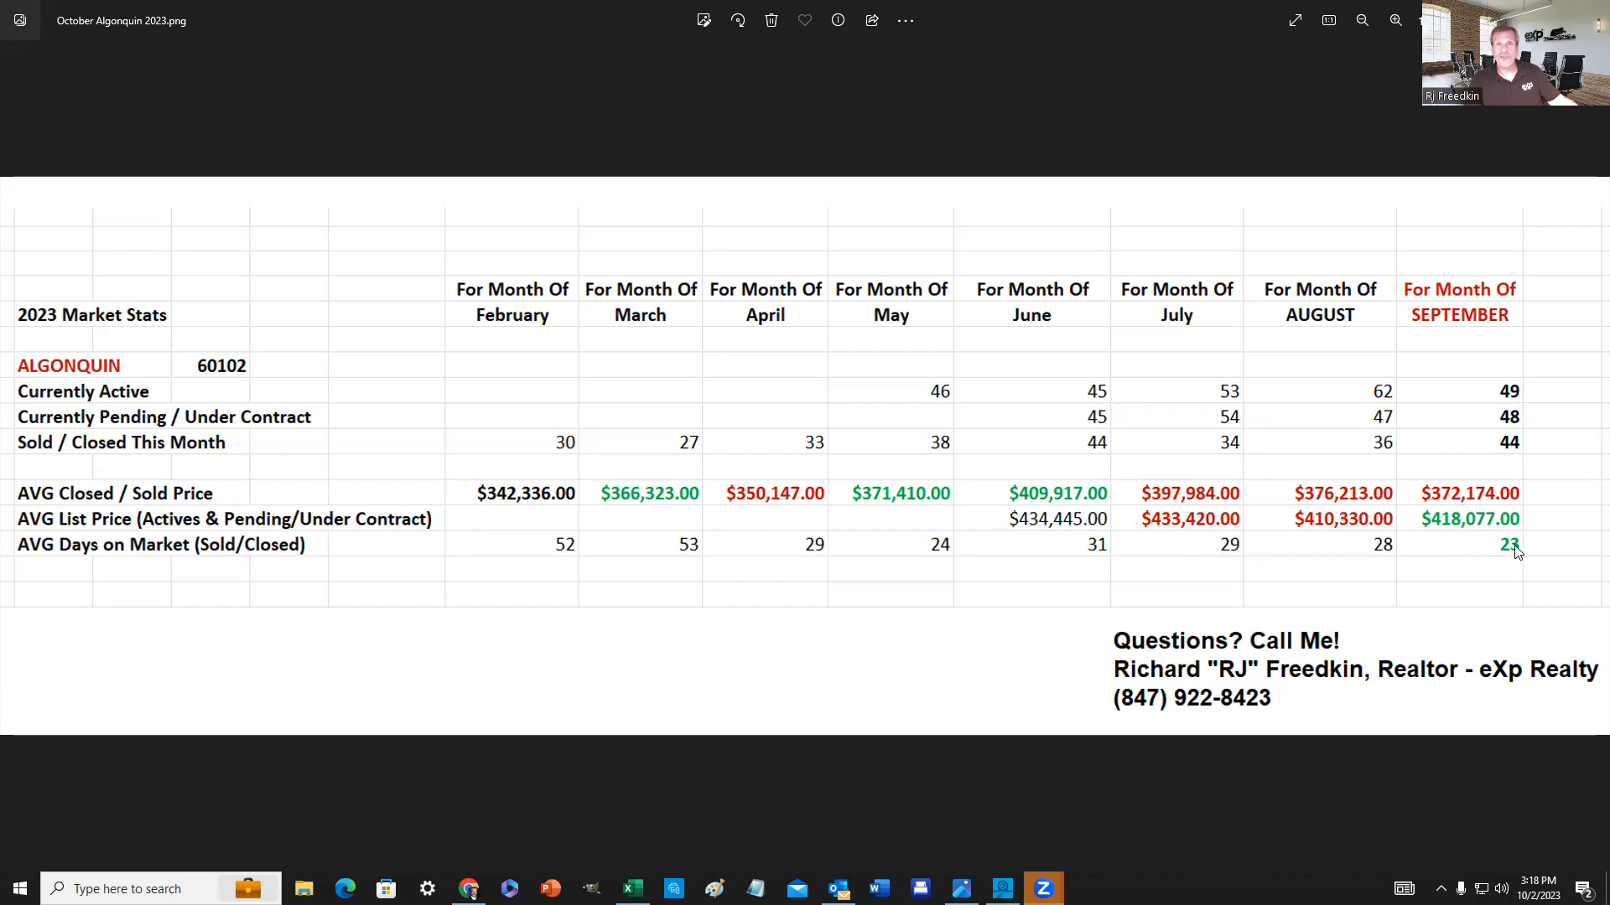